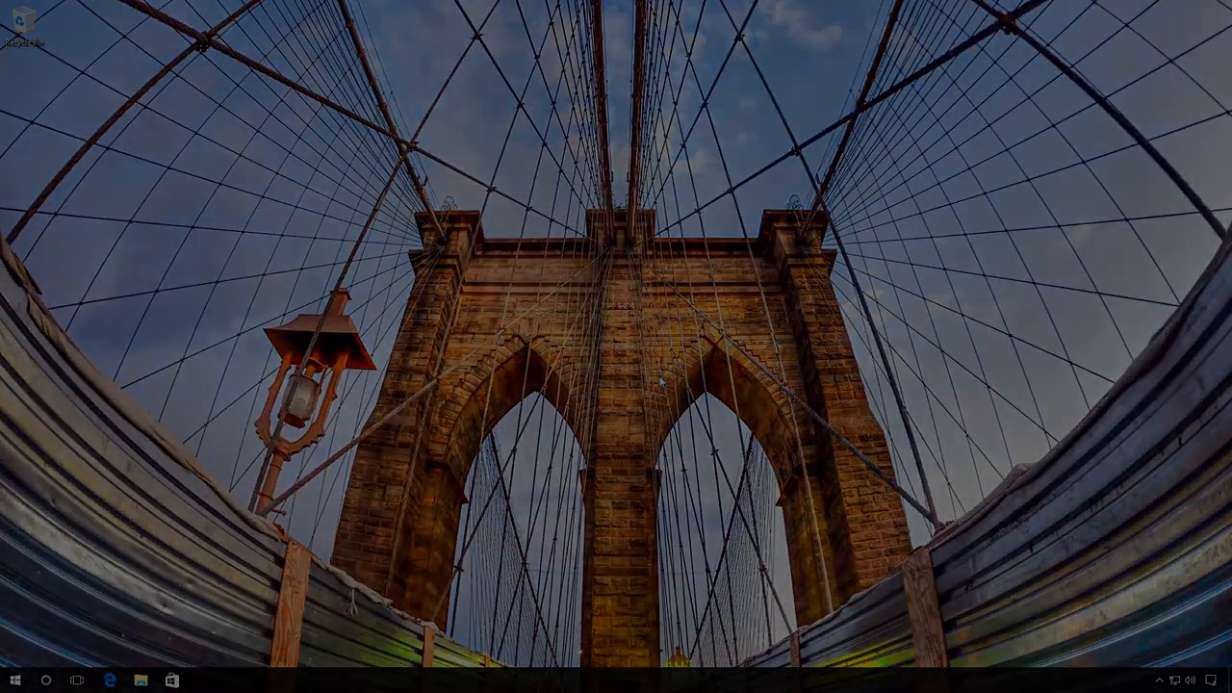
# Open File Explorer on Local Disk (C:) > Images and try opening the Hamburg JPG.
pyautogui.click(140, 680)
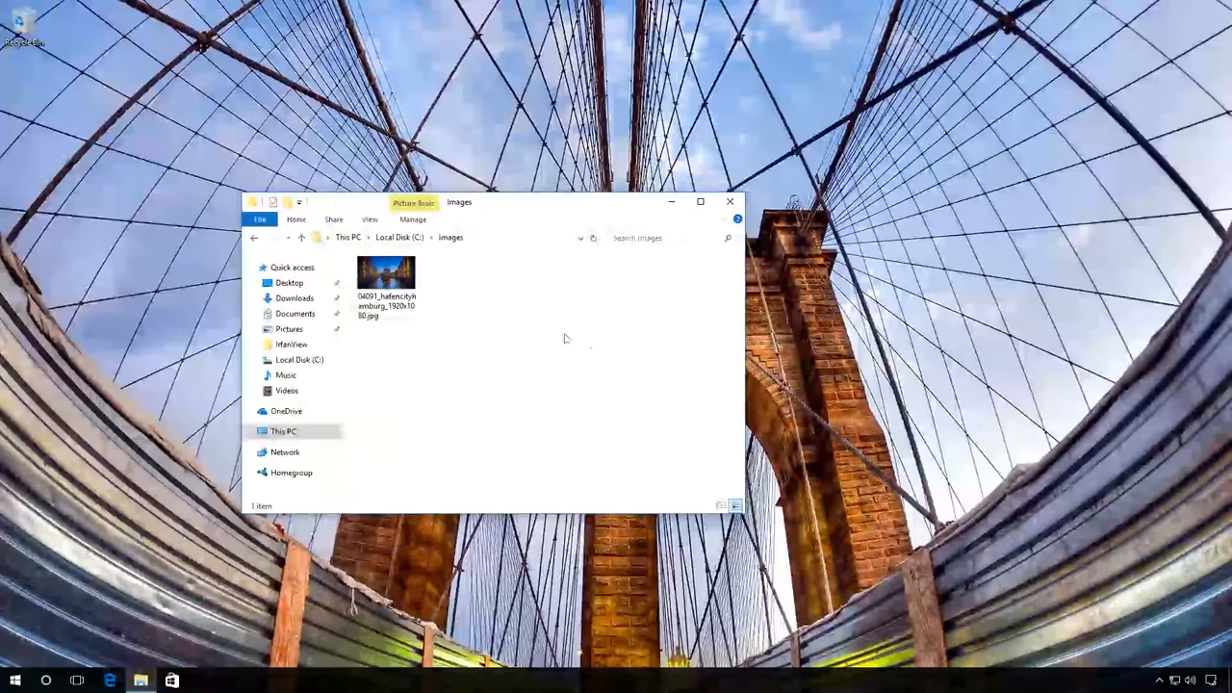
pyautogui.click(387, 279)
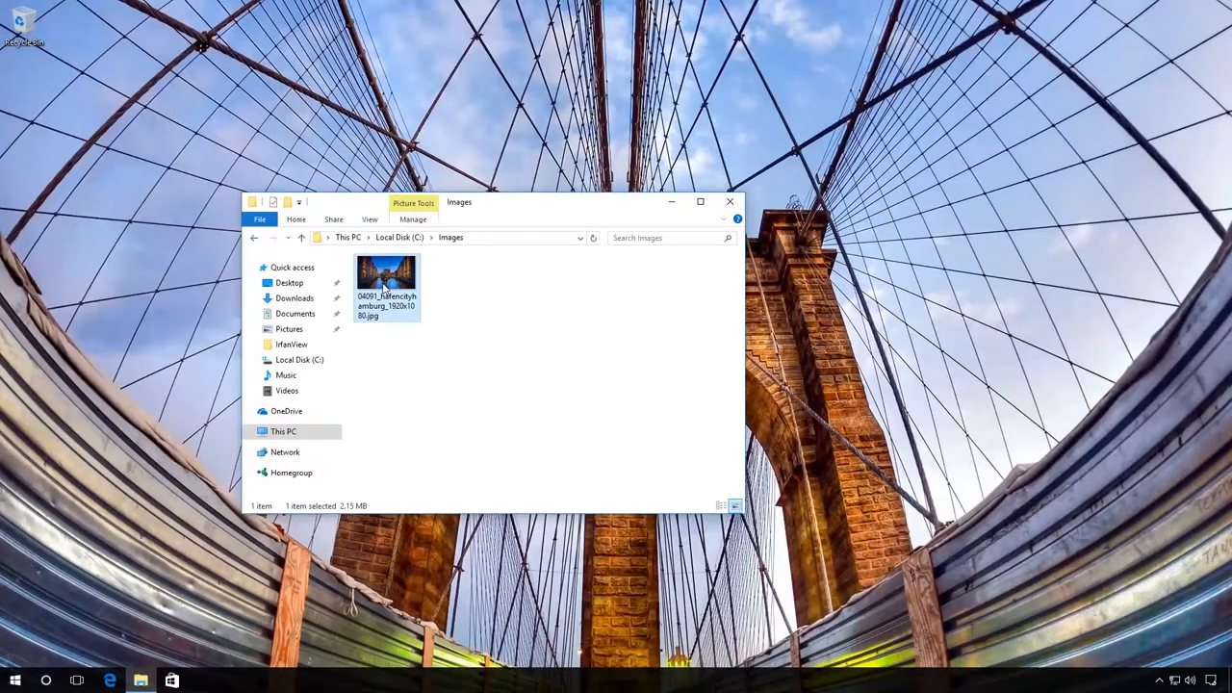
pyautogui.doubleClick(386, 273)
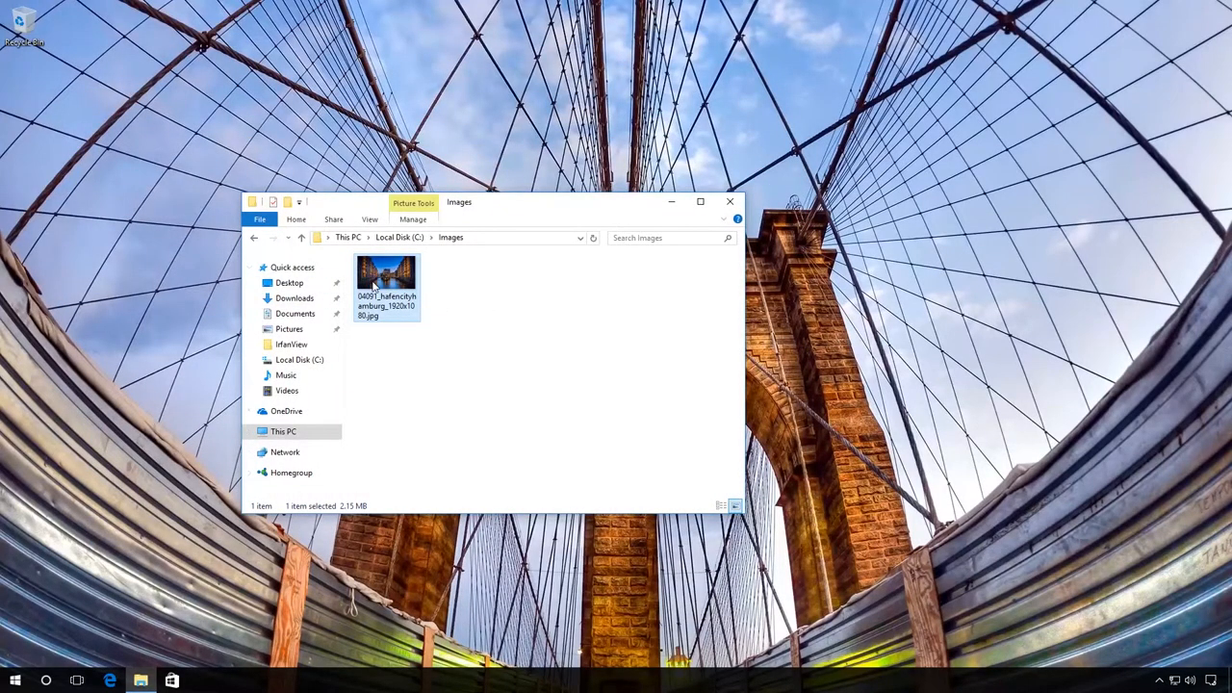
# Use Open with > Choose another app on the Hamburg JPG to get the app prompt.
pyautogui.rightClick(386, 279)
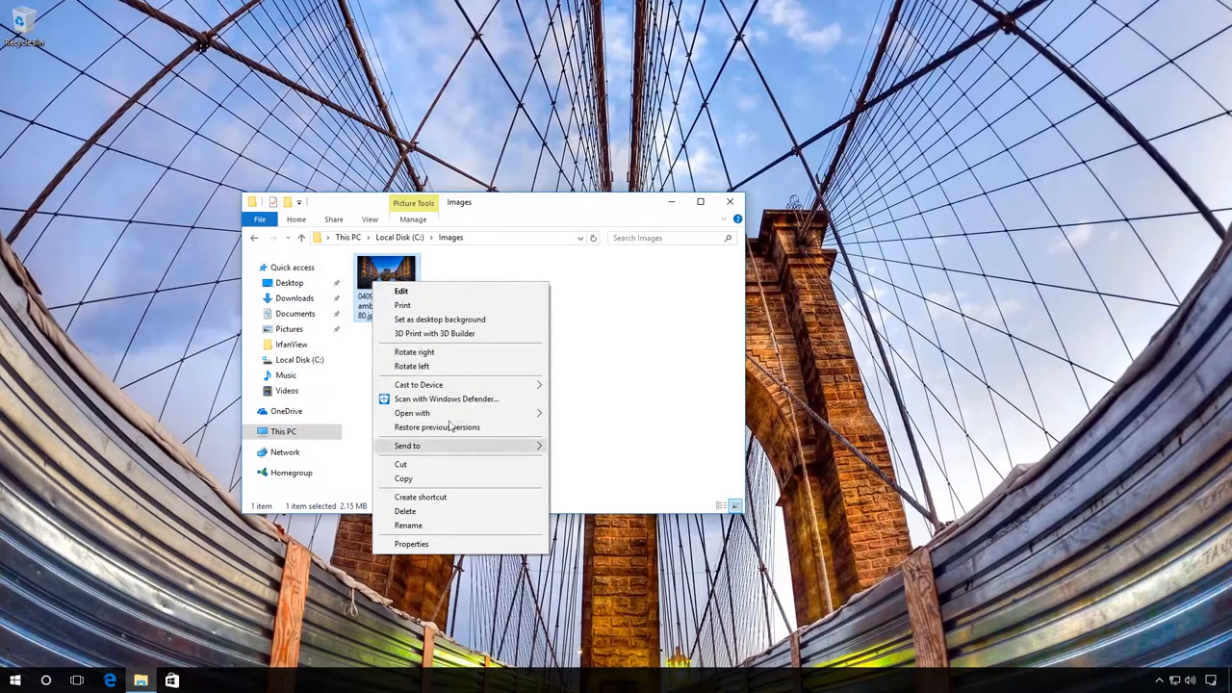
pyautogui.moveTo(412, 413)
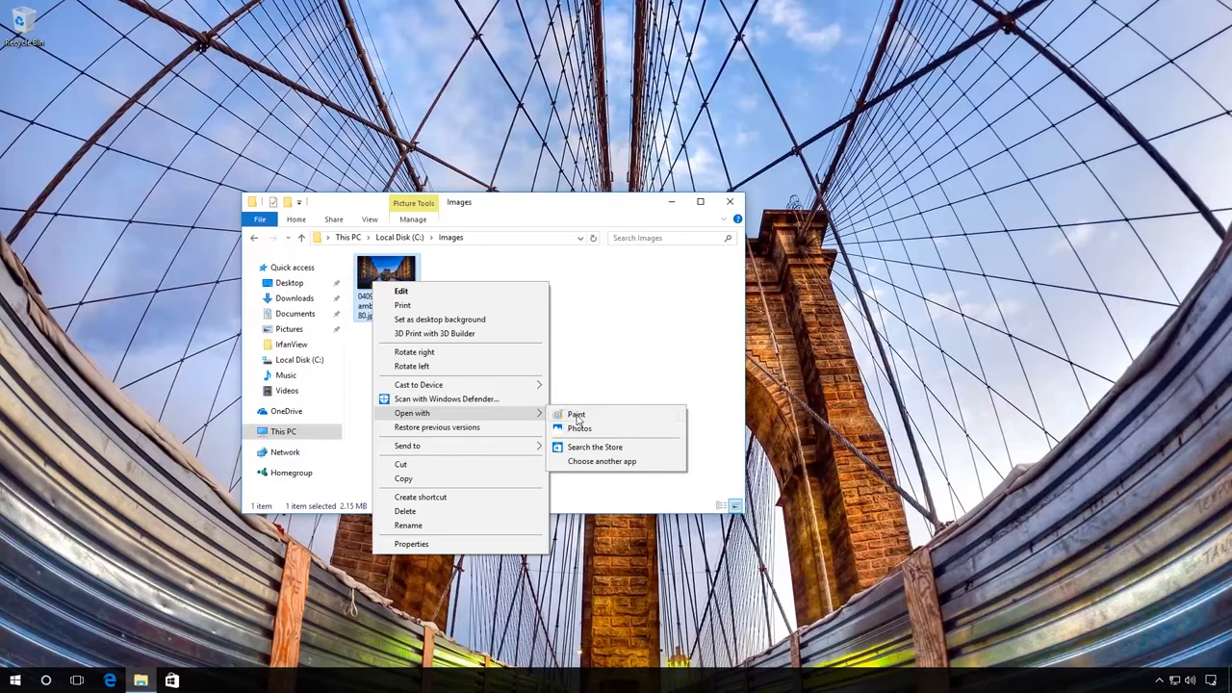
pyautogui.moveTo(597, 448)
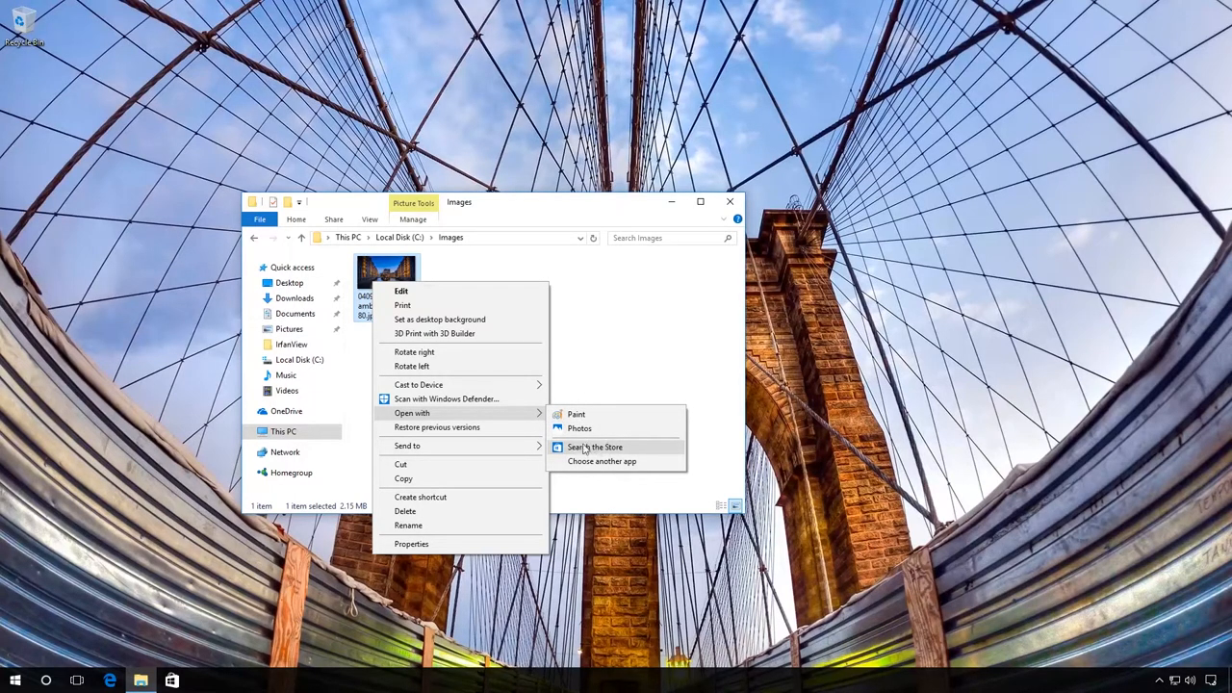
pyautogui.click(601, 461)
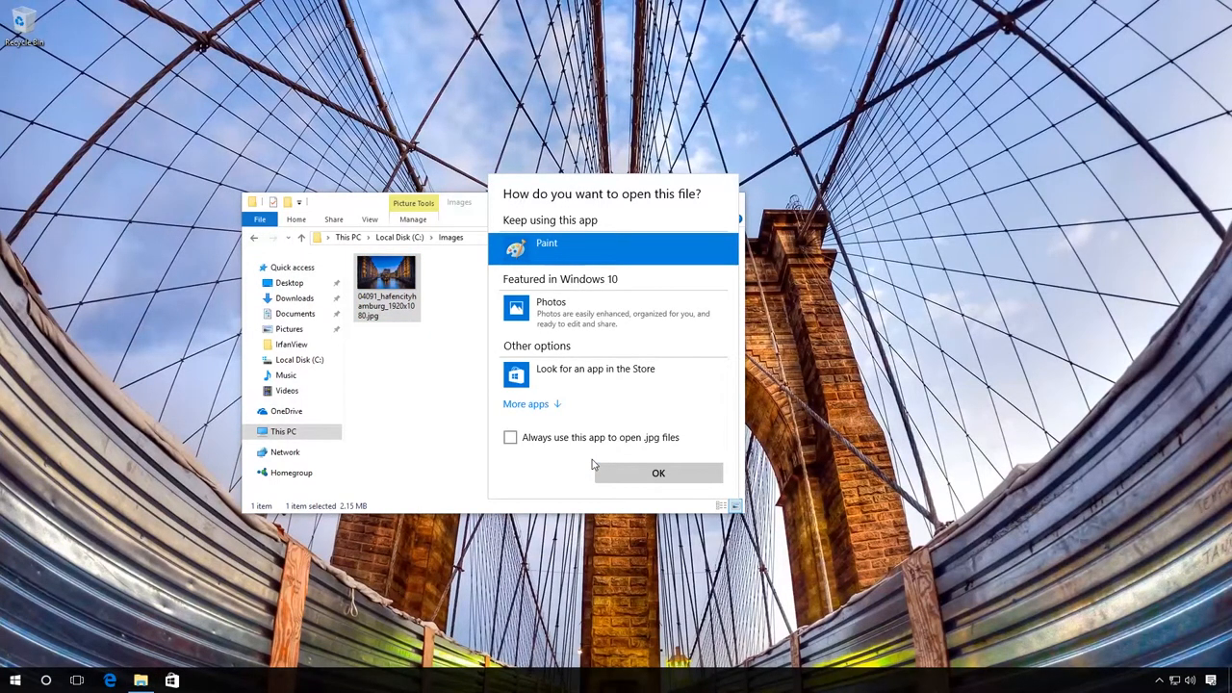
# Expand More apps and look for another app on this PC, reaching Program Files.
pyautogui.click(525, 403)
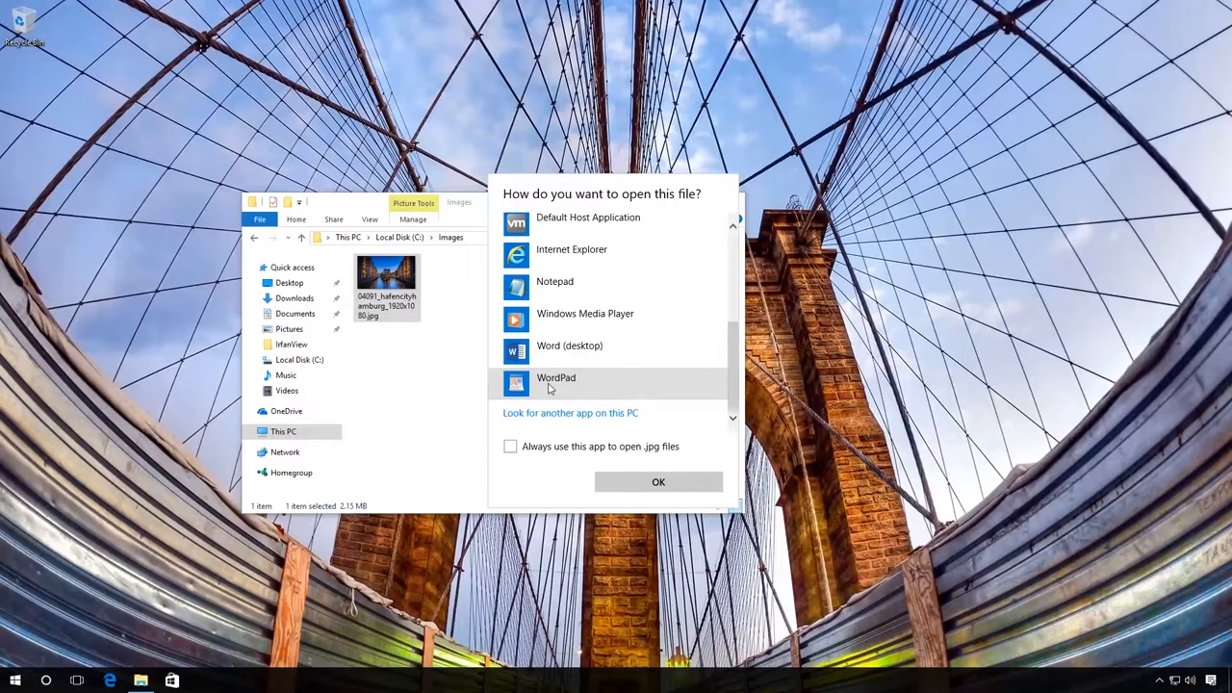
pyautogui.moveTo(528, 420)
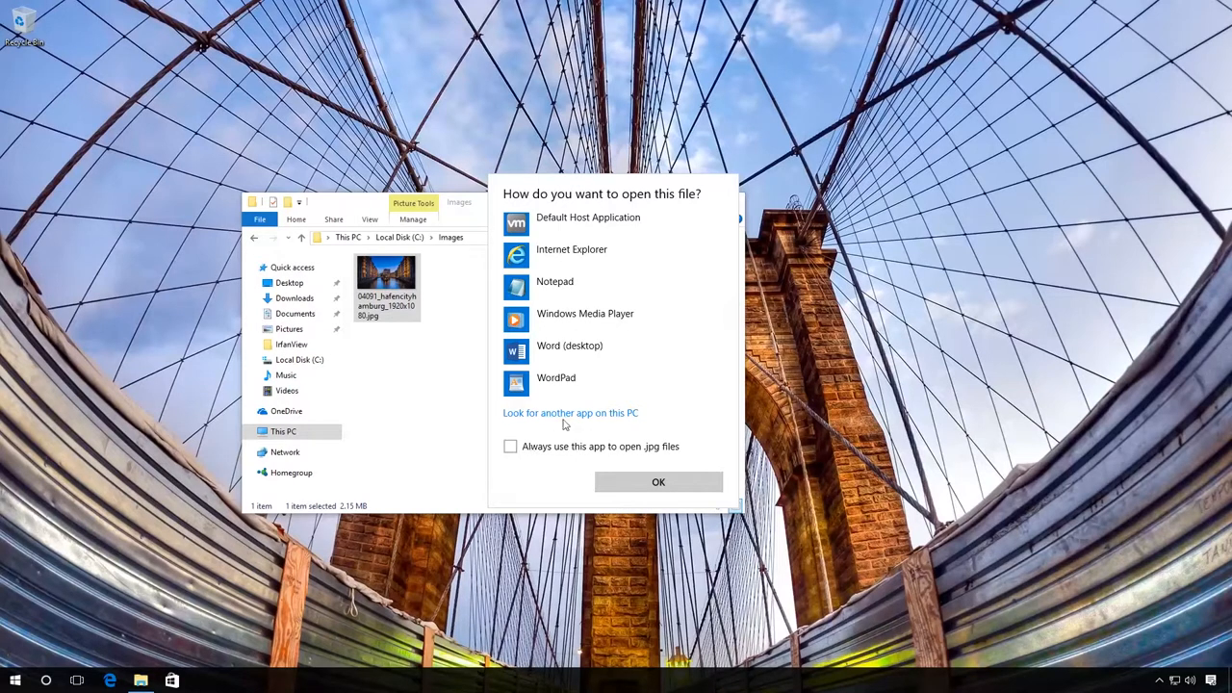
pyautogui.click(570, 412)
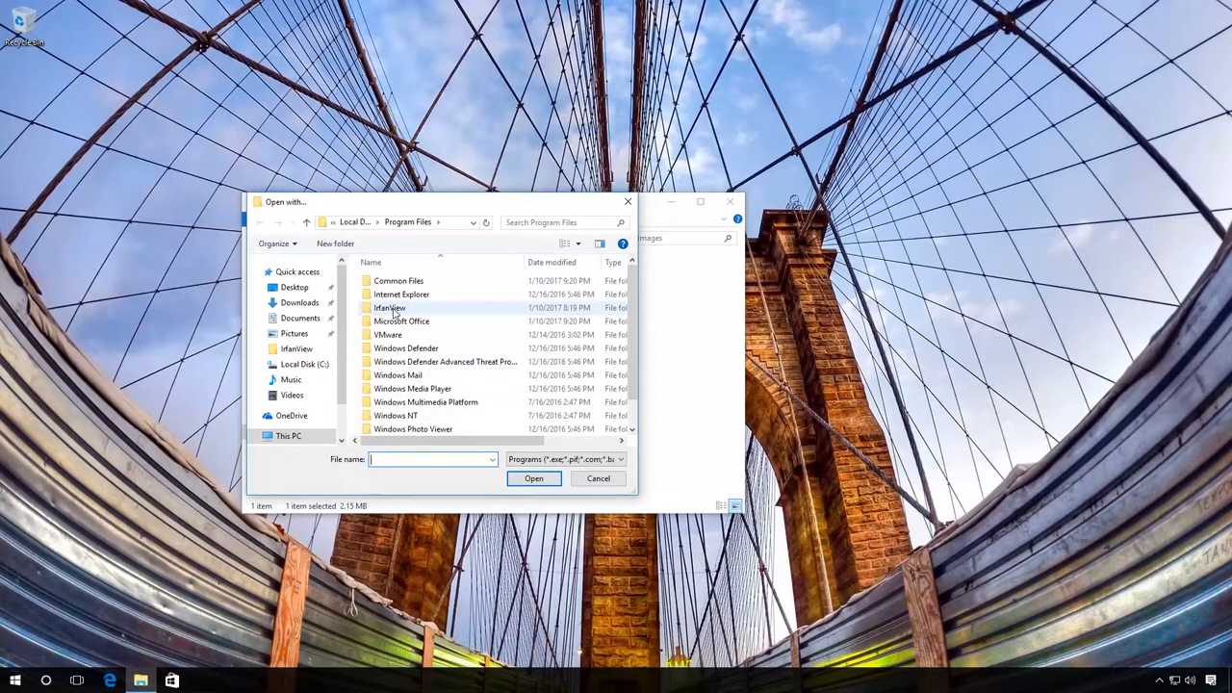
# Choose i_view32.exe in the IrfanView folder to open the Hamburg photo.
pyautogui.doubleClick(390, 307)
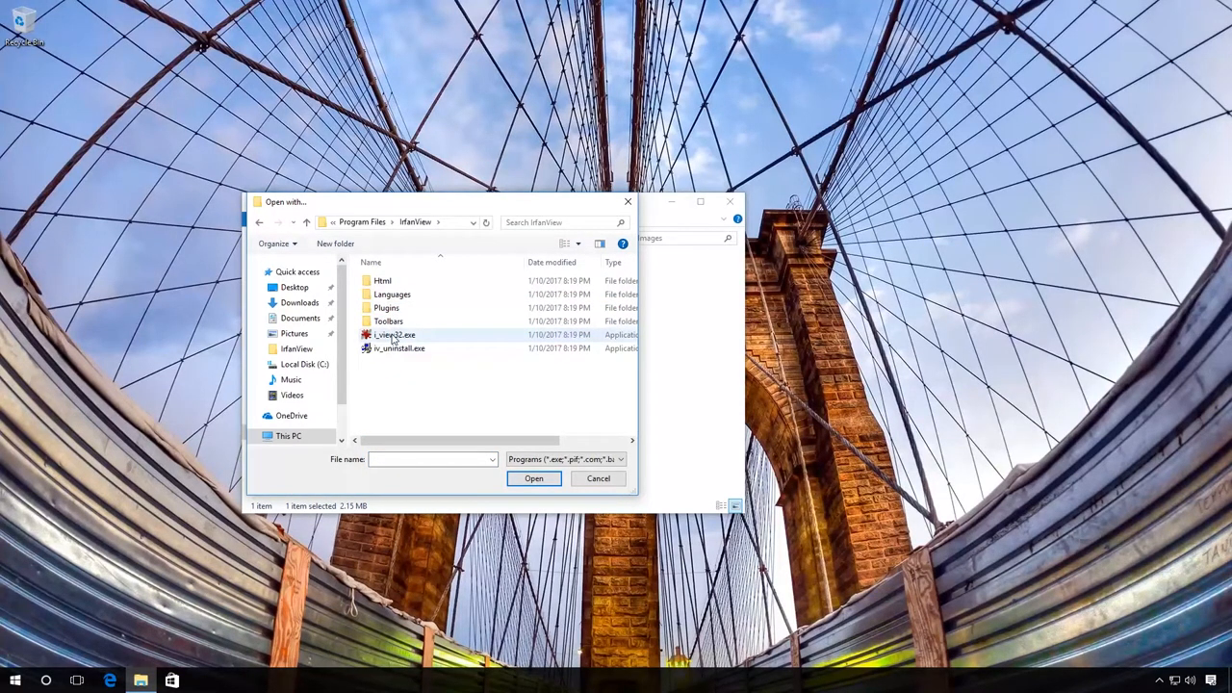
pyautogui.click(393, 334)
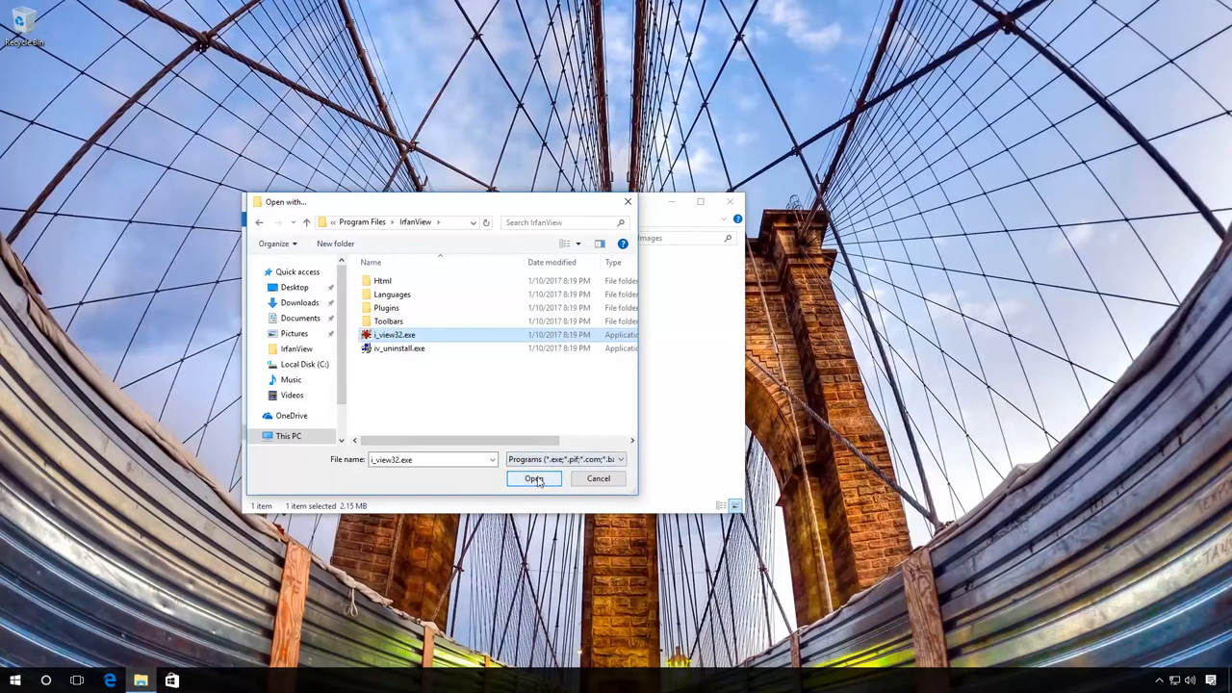
pyautogui.click(535, 479)
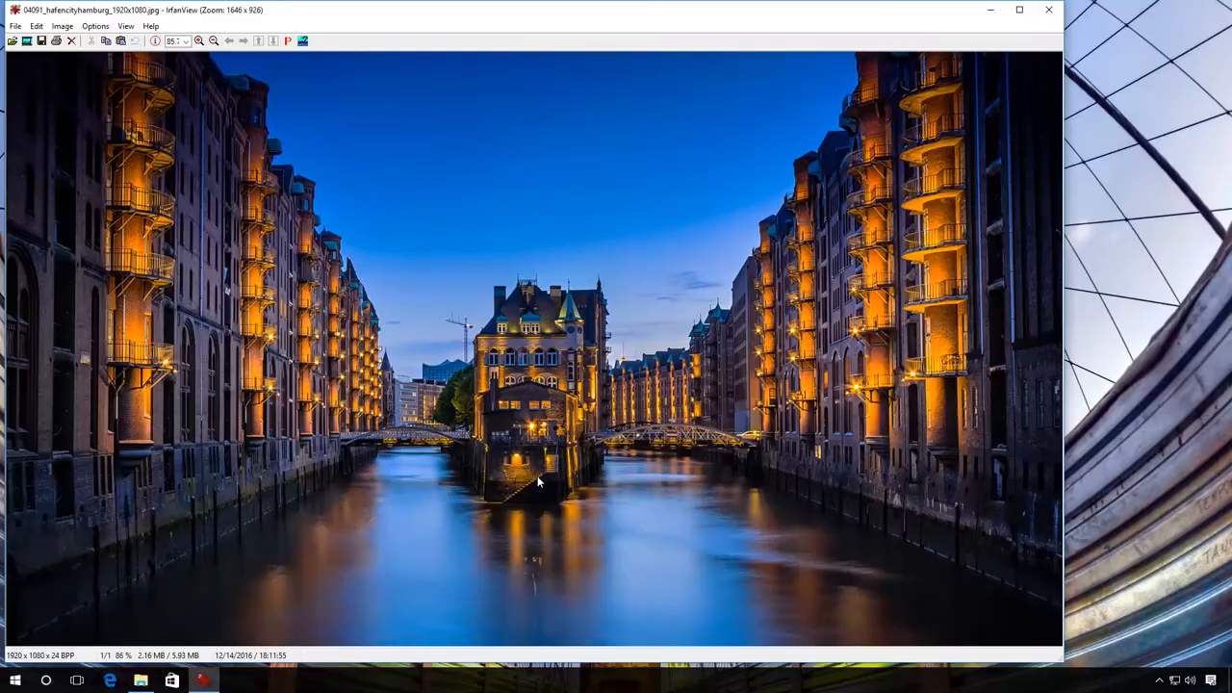
# Close the IrfanView window showing the Hamburg photo.
pyautogui.click(1048, 10)
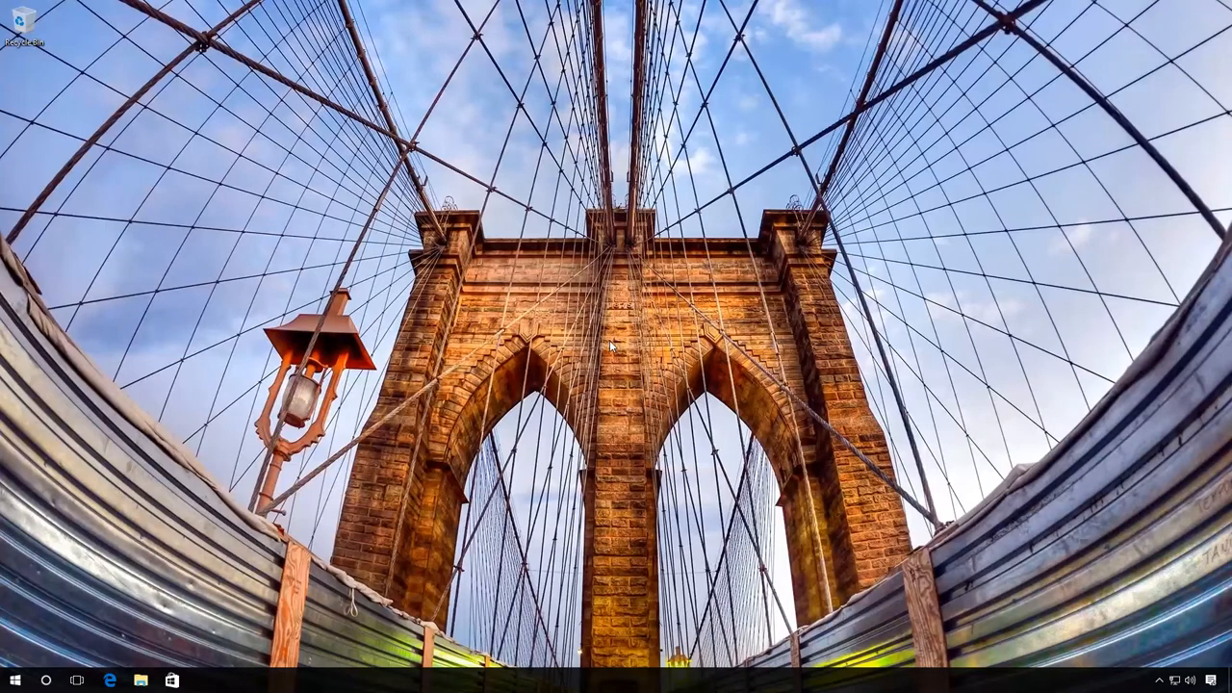
pyautogui.moveTo(167, 531)
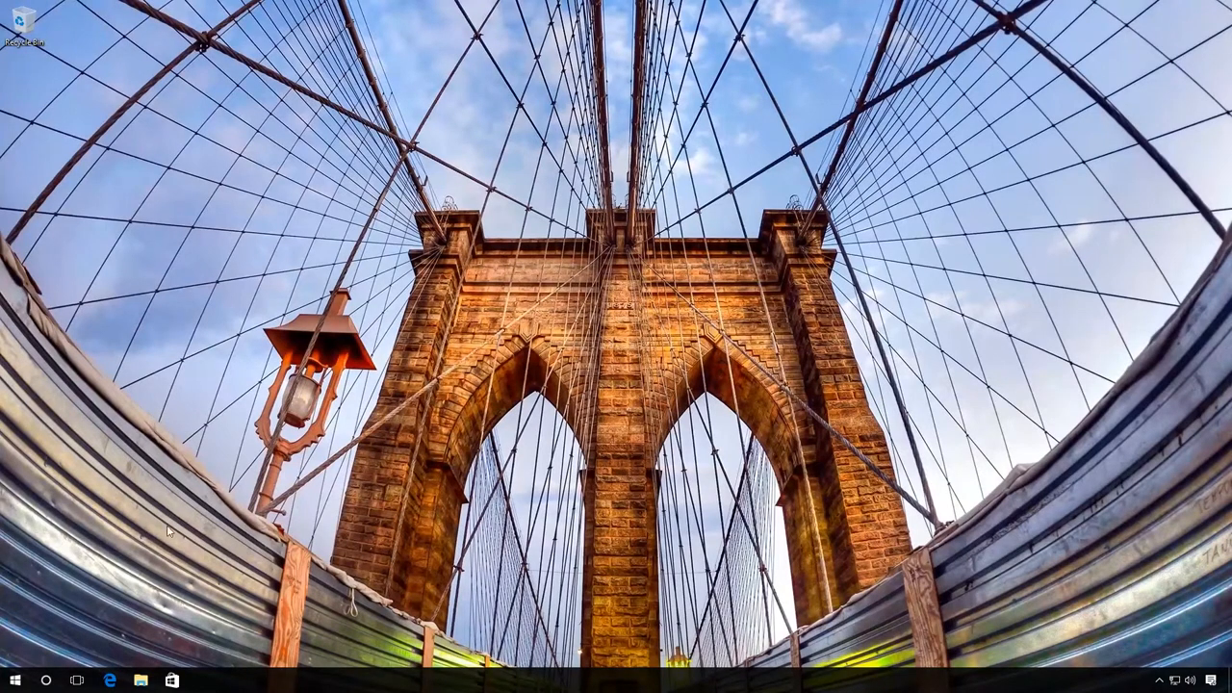
# Go to Control Panel > Default Programs > Associate a file type or protocol with a program.
pyautogui.rightClick(15, 681)
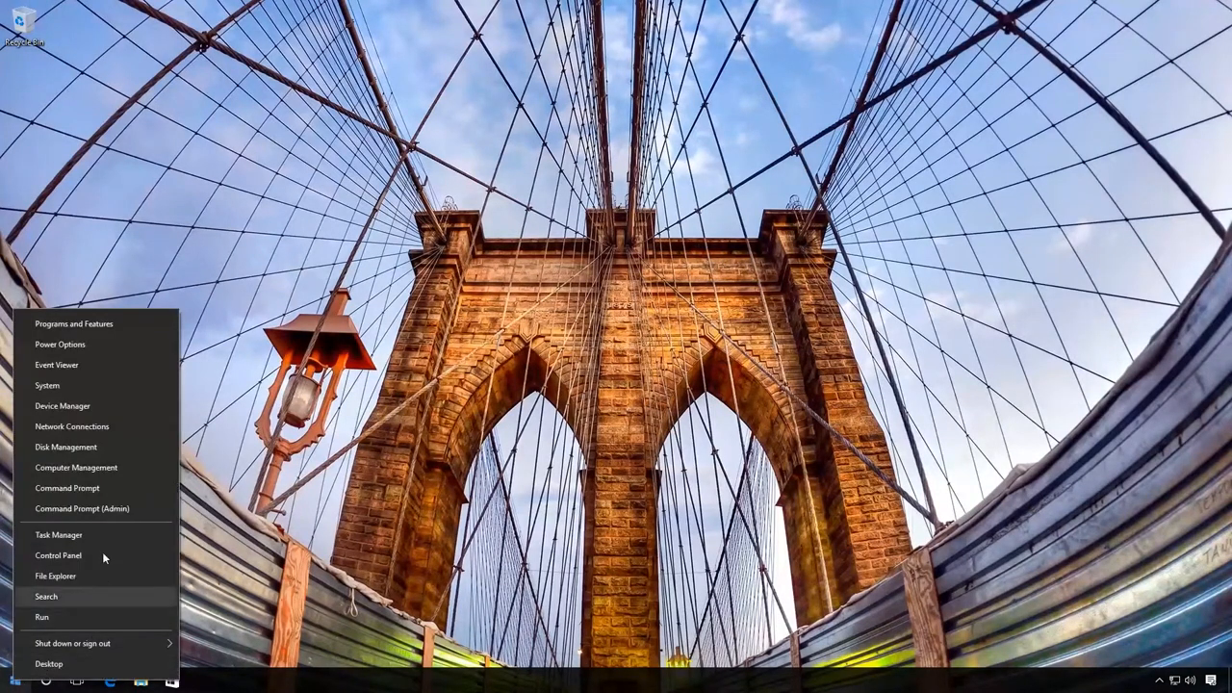
pyautogui.click(58, 556)
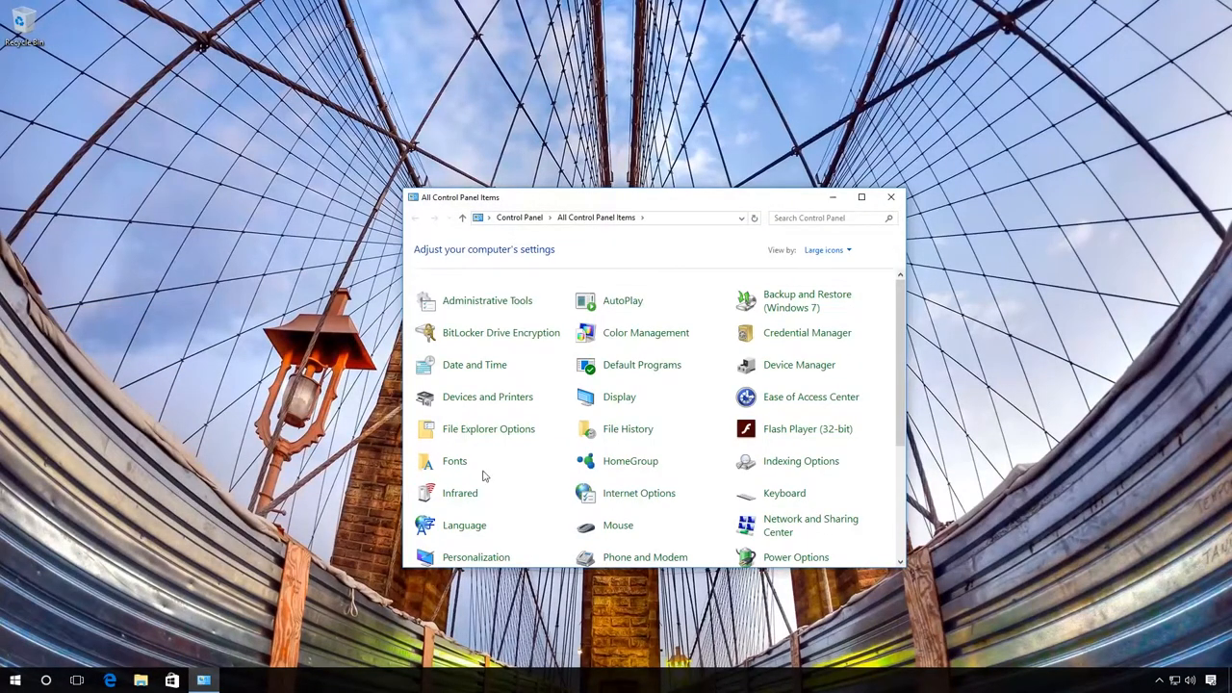
pyautogui.click(642, 364)
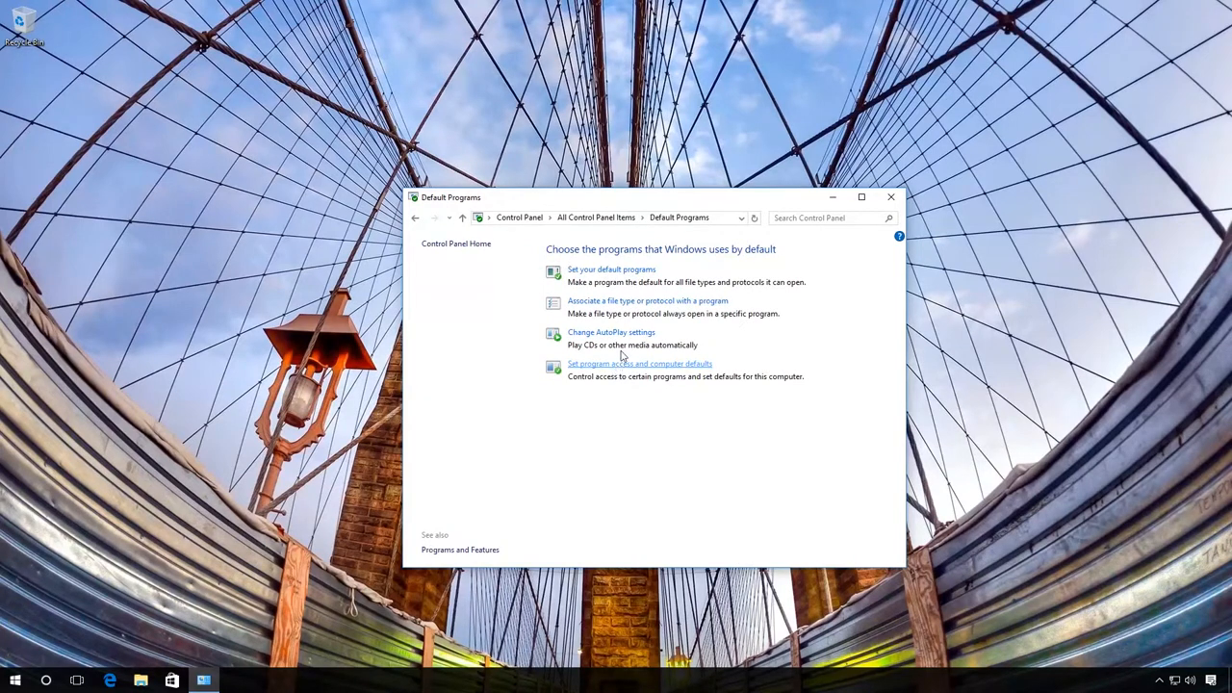
pyautogui.click(647, 301)
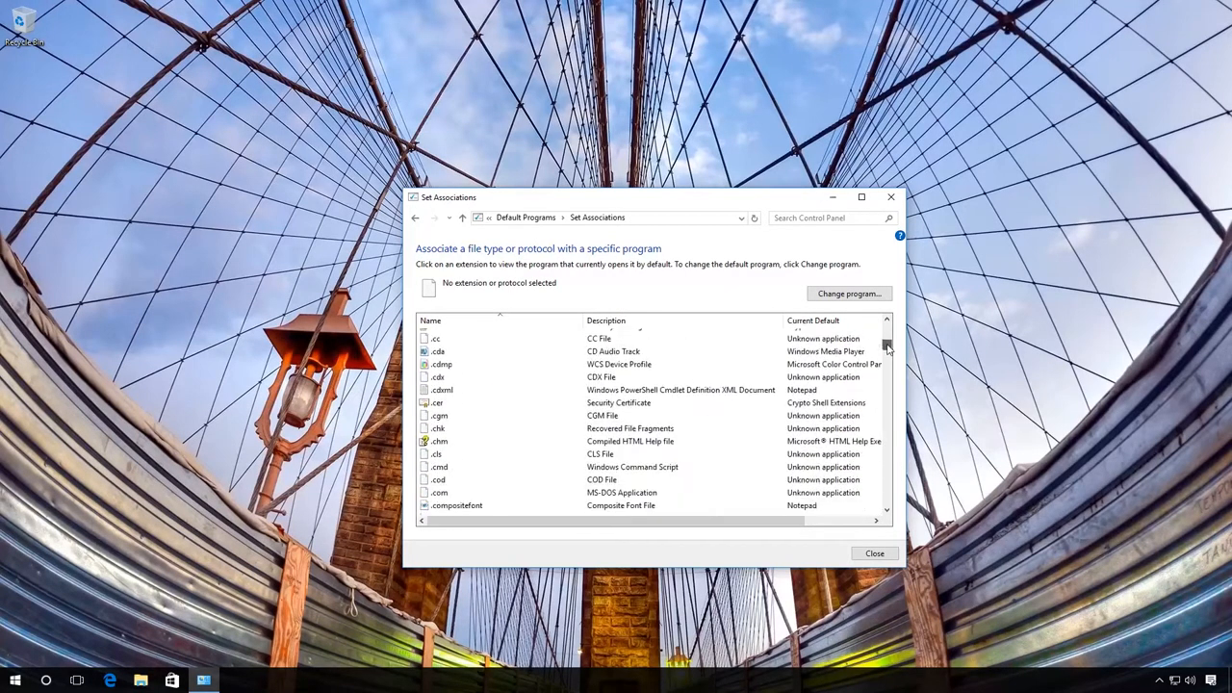
# Scroll to .doc in the associations list and start changing its program from Notepad.
pyautogui.scroll(-3)
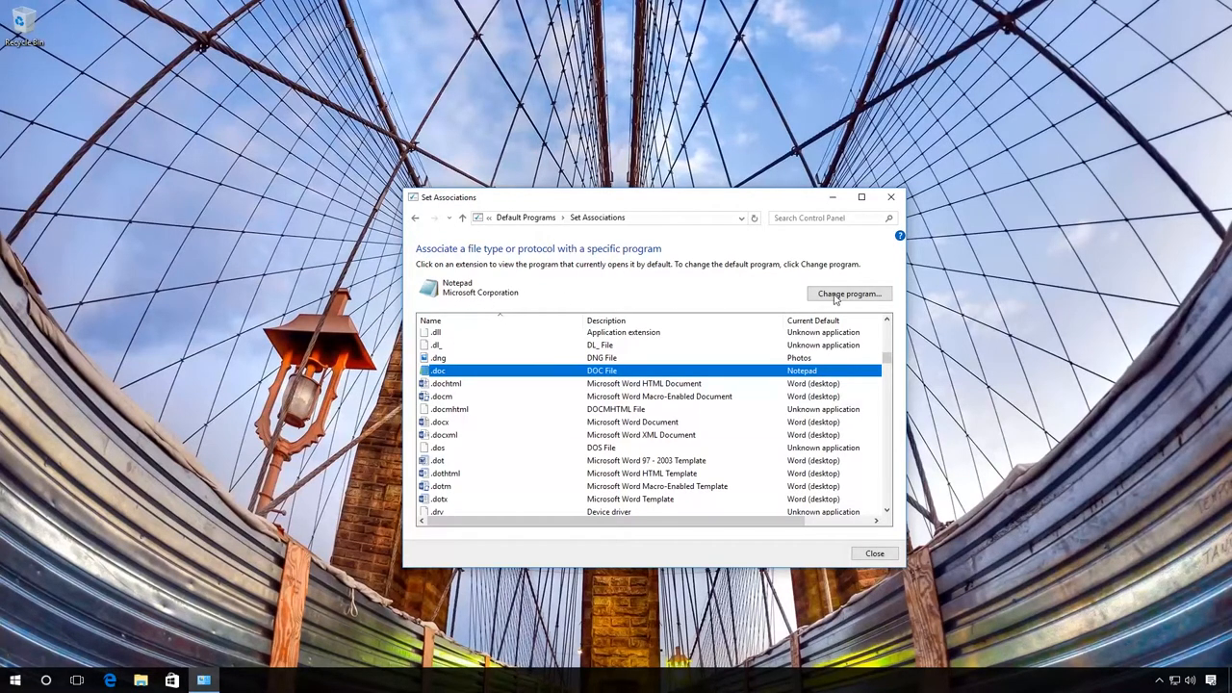
pyautogui.click(848, 294)
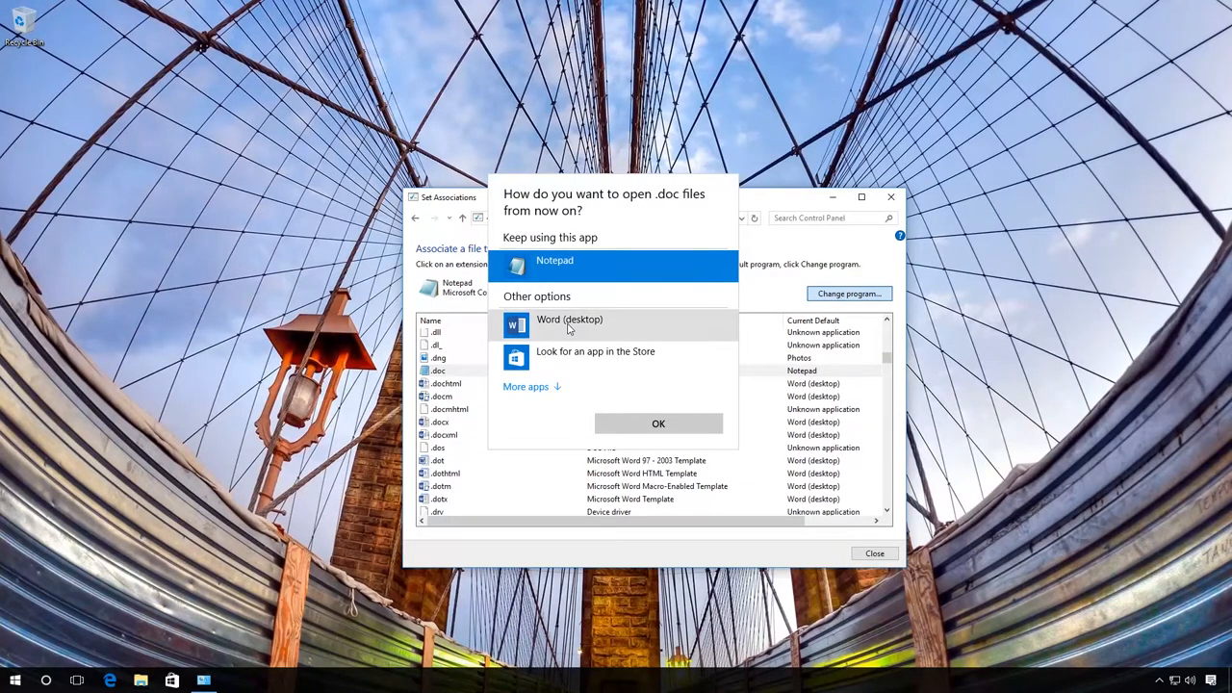
# Set .doc to Word (desktop), confirm it in the list, and close Set Associations.
pyautogui.click(570, 325)
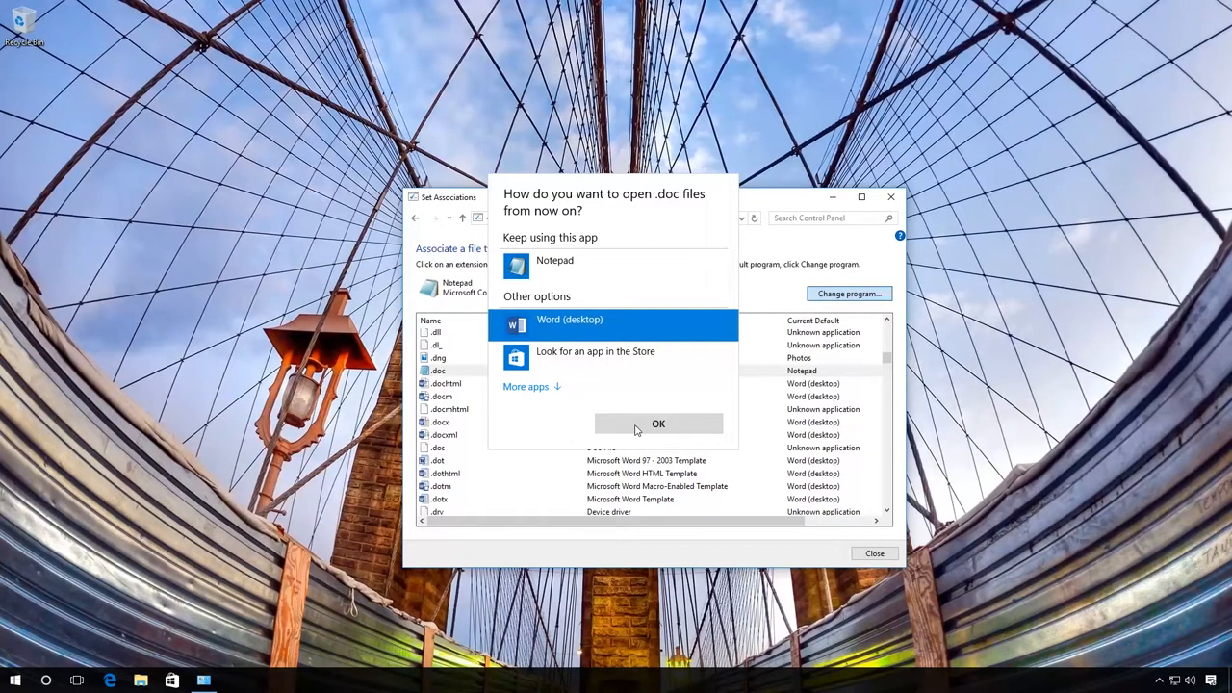
pyautogui.click(659, 424)
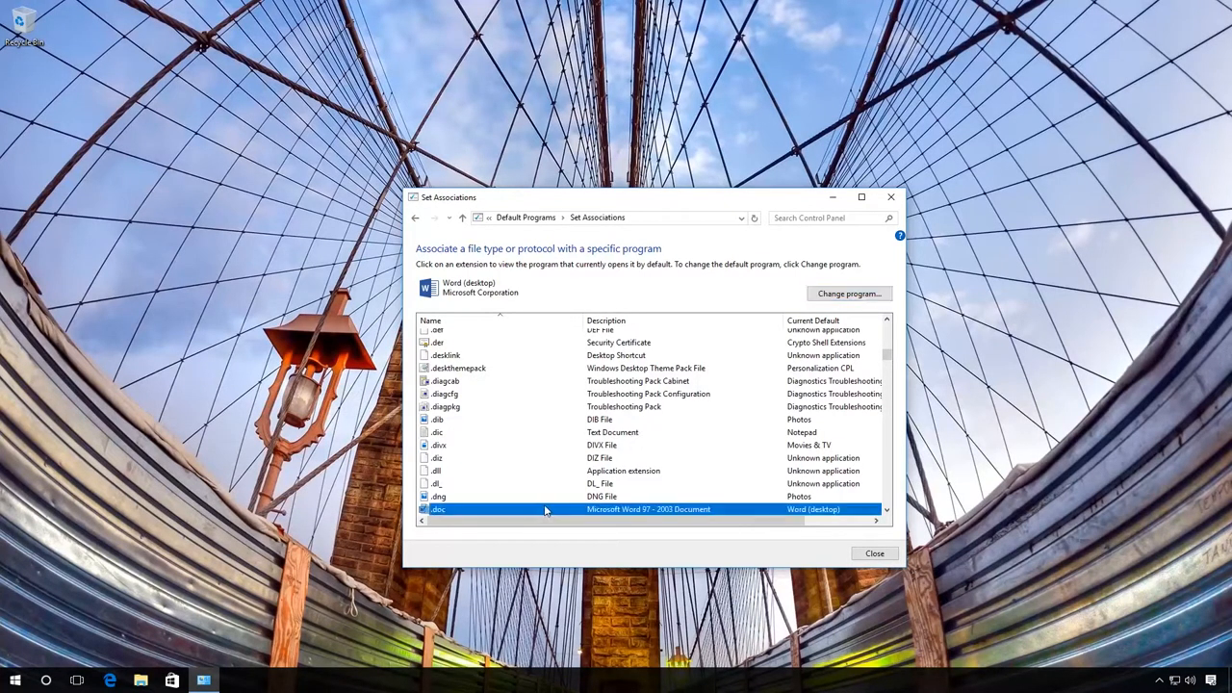
pyautogui.scroll(-3)
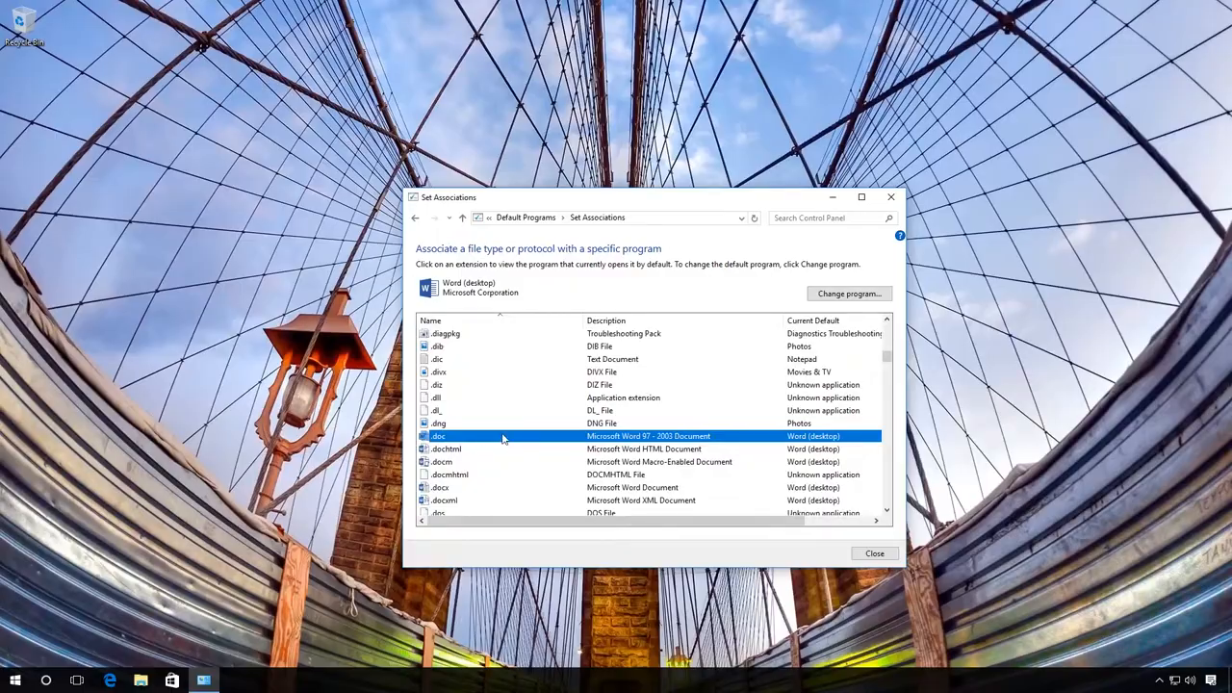
pyautogui.click(875, 553)
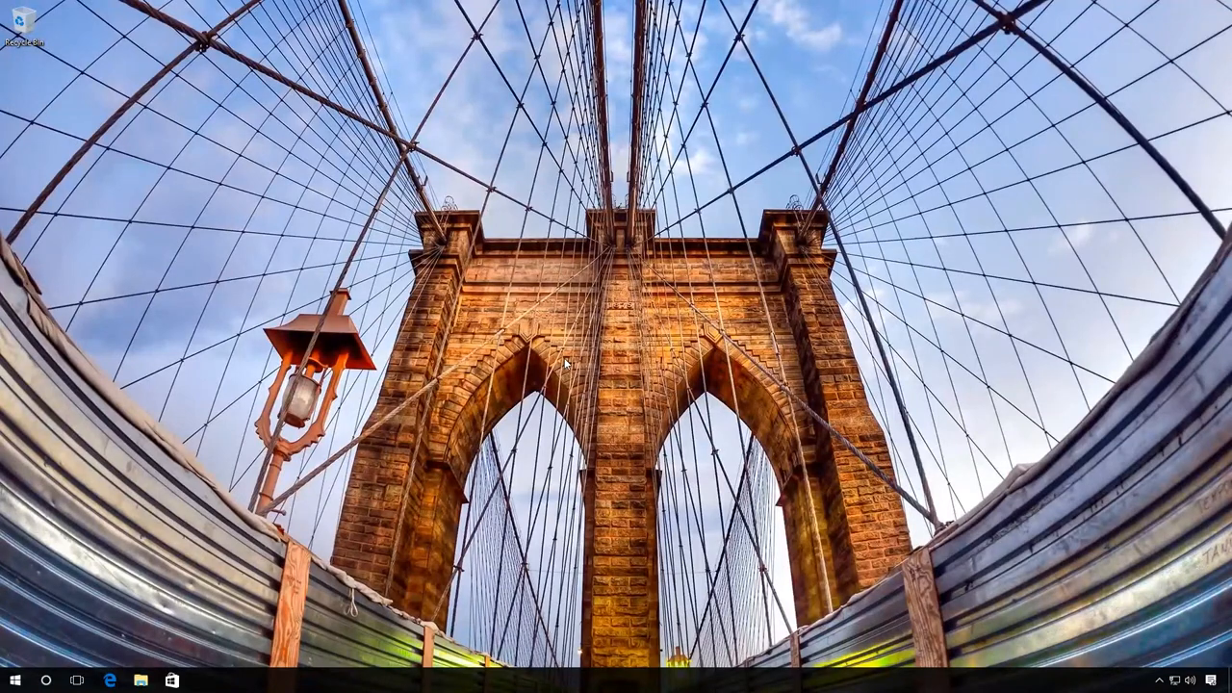
pyautogui.moveTo(354, 419)
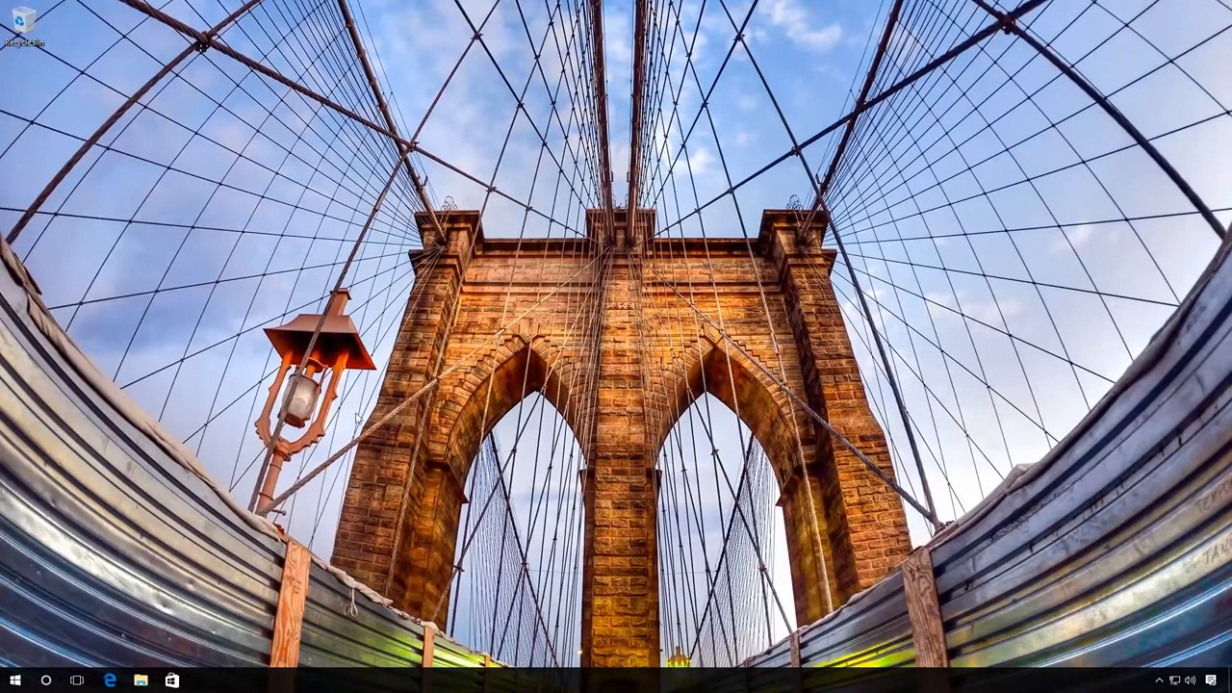
# Reset default apps to Microsoft recommended defaults under Settings > System > Default apps.
pyautogui.click(13, 680)
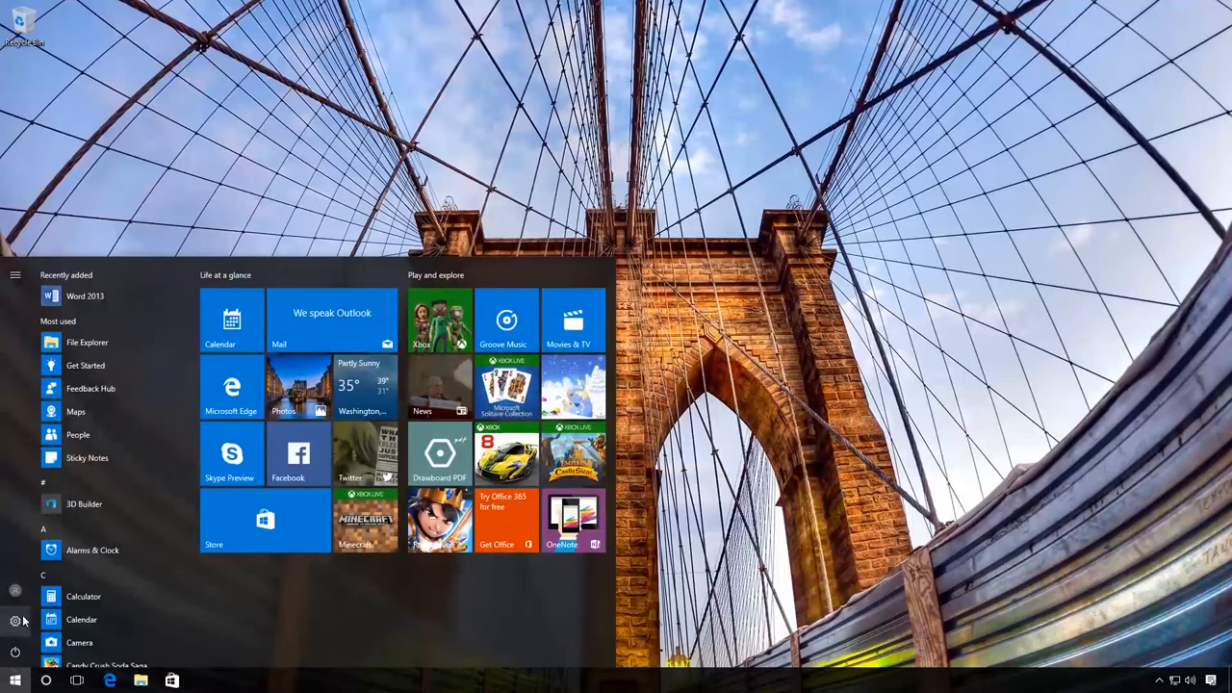
pyautogui.click(14, 620)
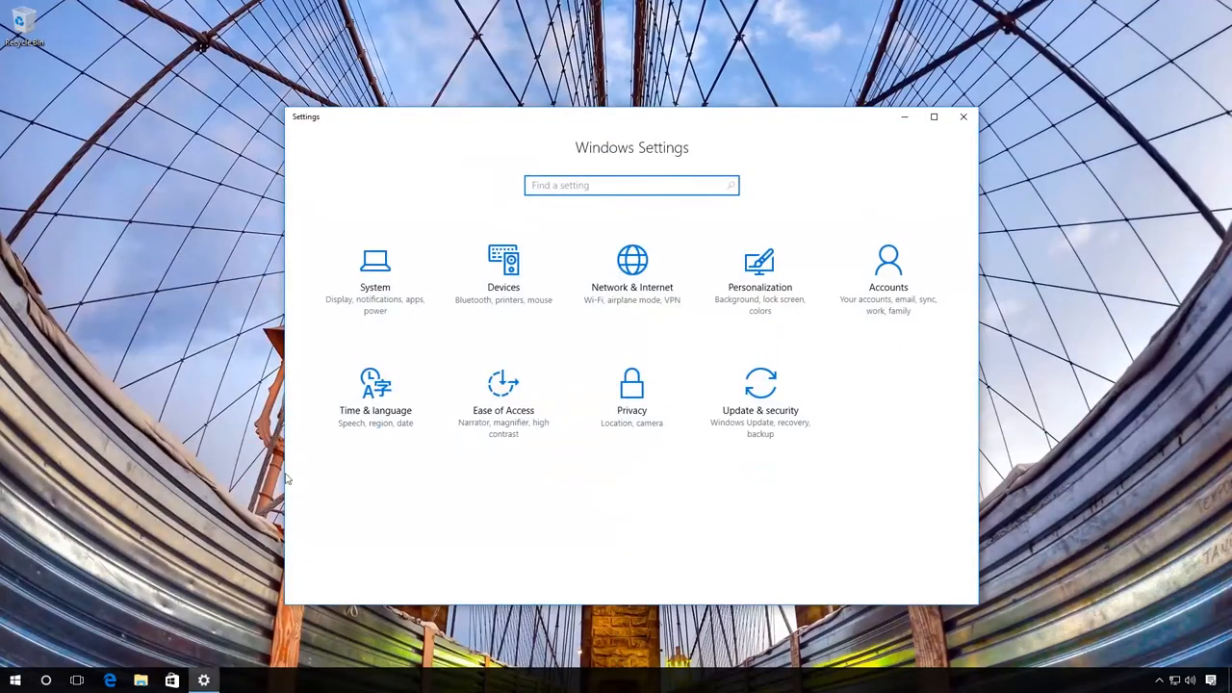
pyautogui.click(375, 274)
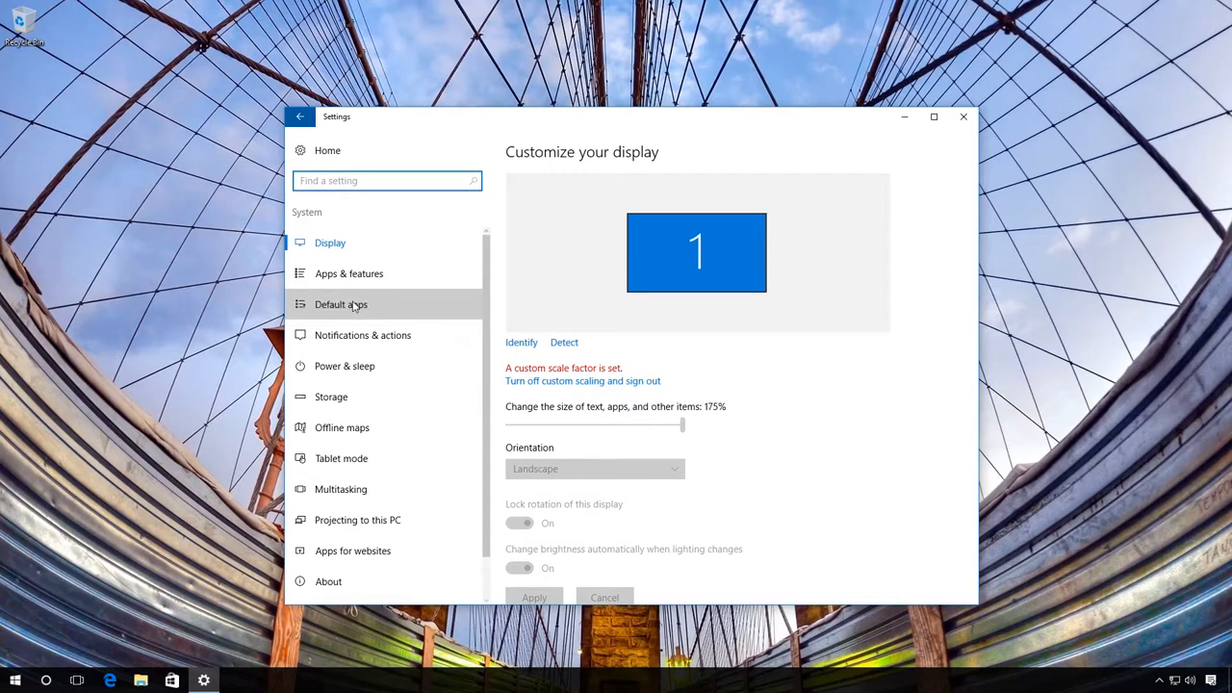
pyautogui.click(341, 305)
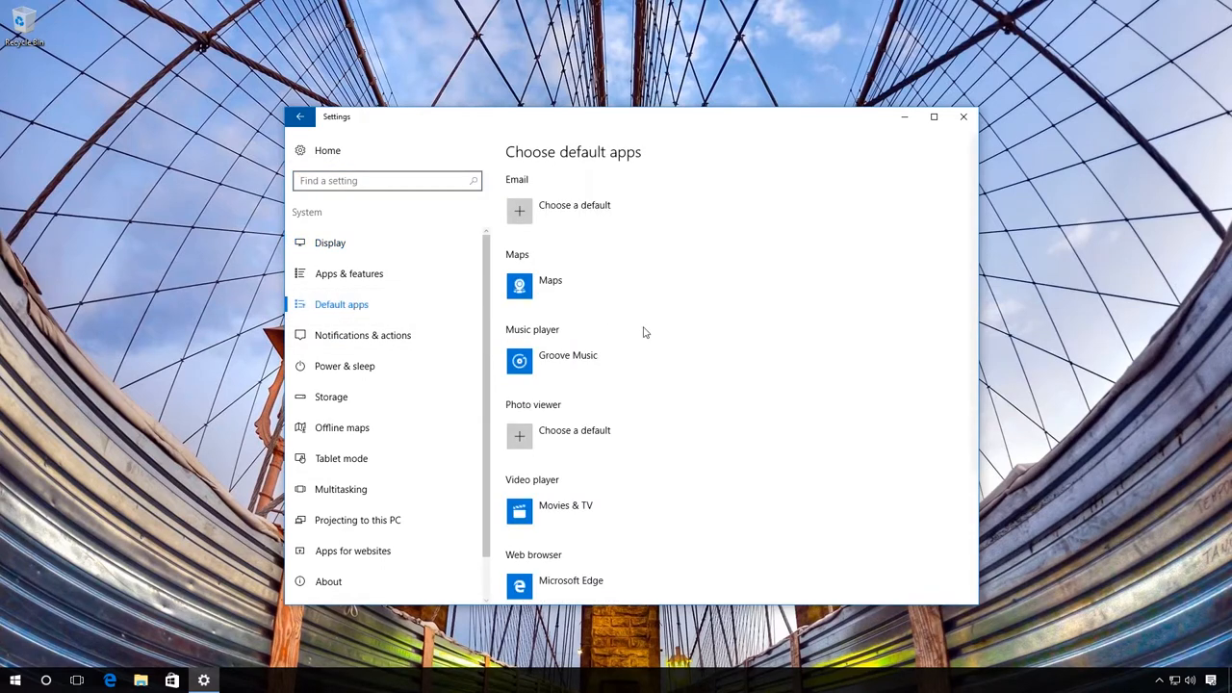
pyautogui.scroll(-3)
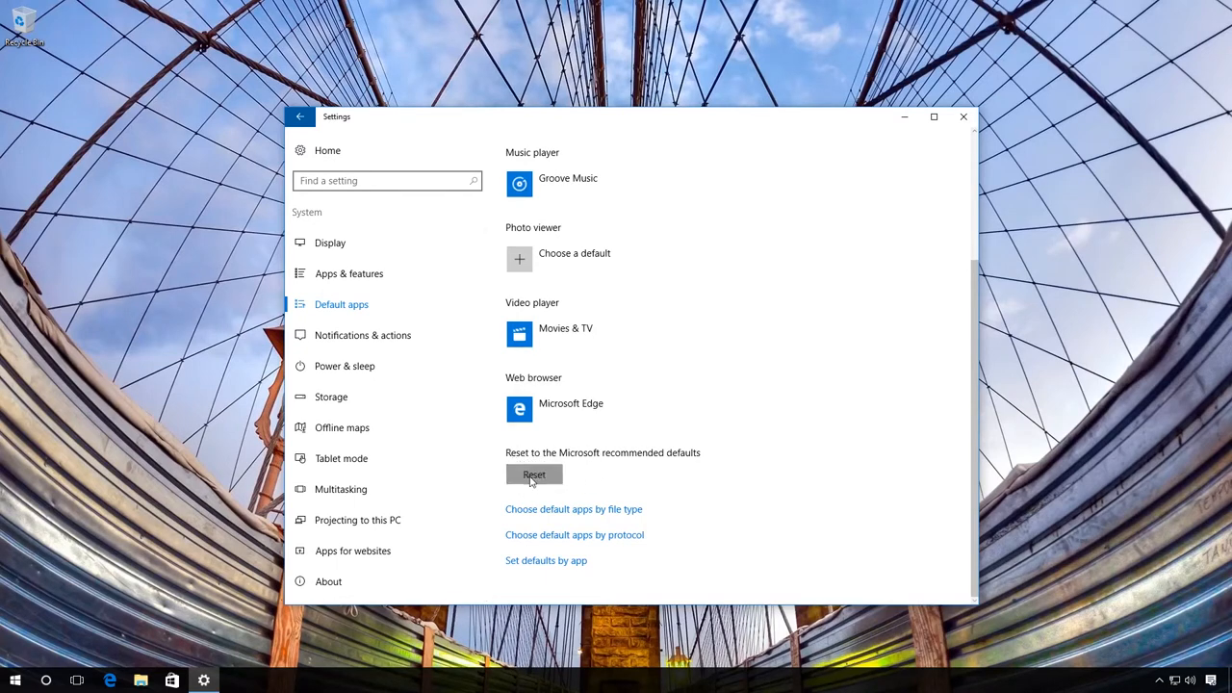
pyautogui.click(534, 475)
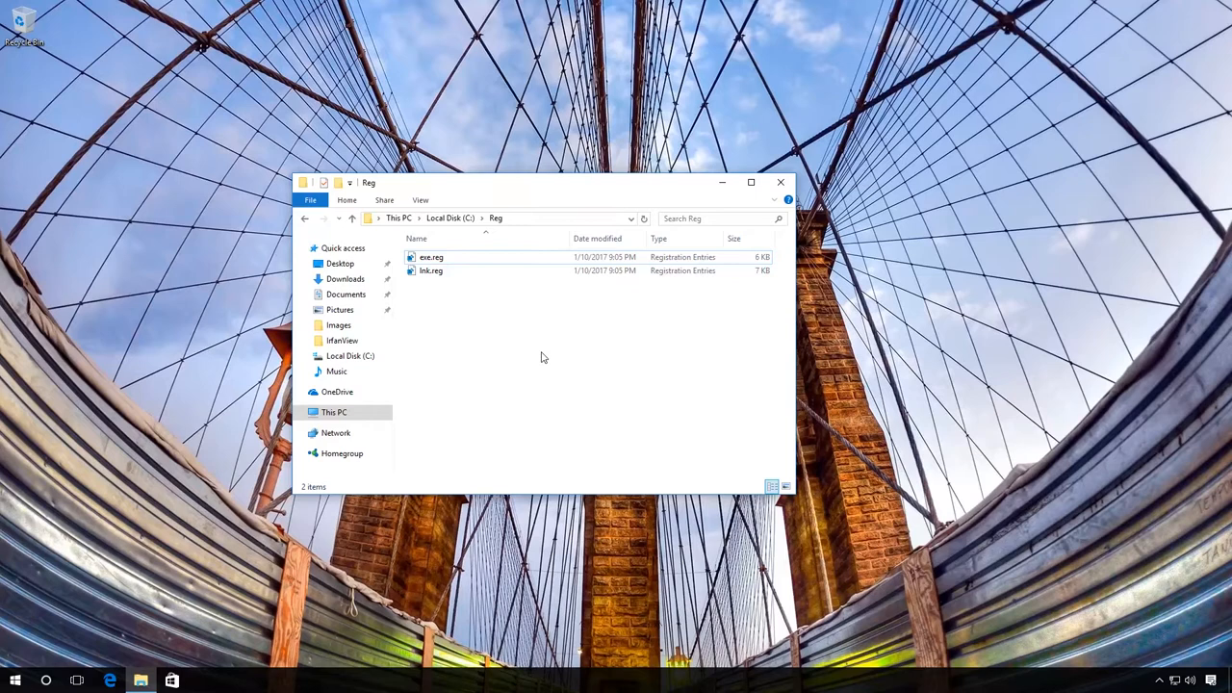
# Merge lnk.reg into the registry through the security and confirmation prompts, then close the Reg folder.
pyautogui.rightClick(430, 271)
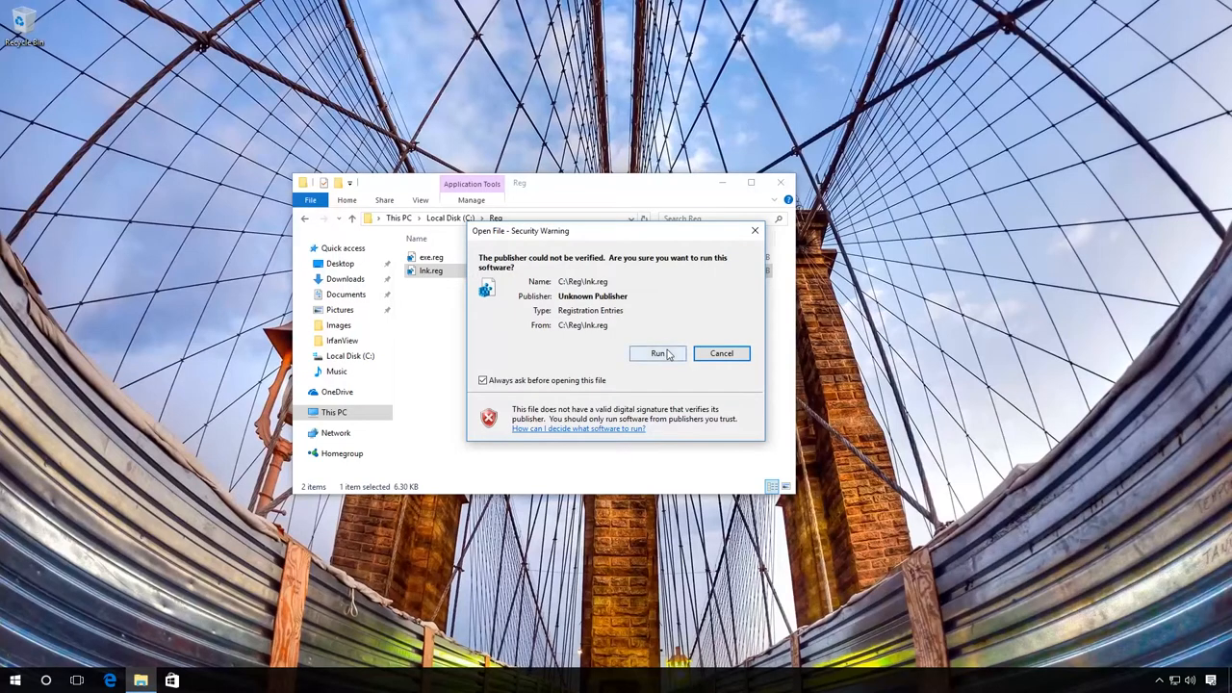
pyautogui.click(658, 353)
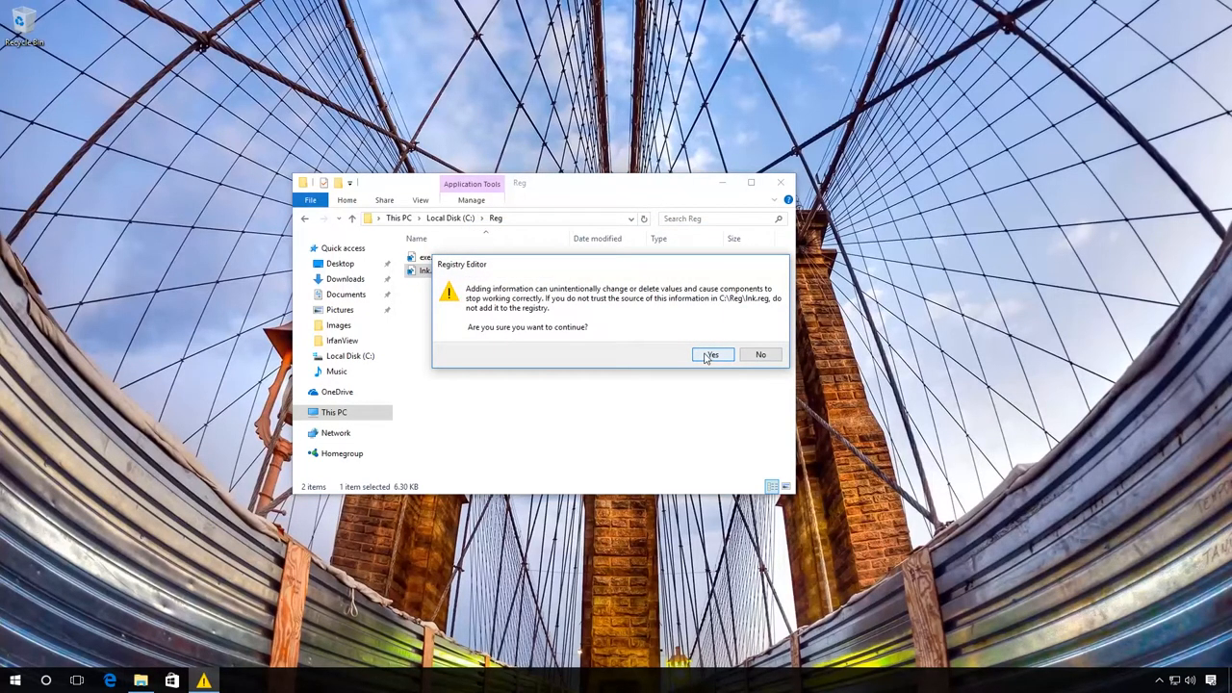
pyautogui.click(711, 355)
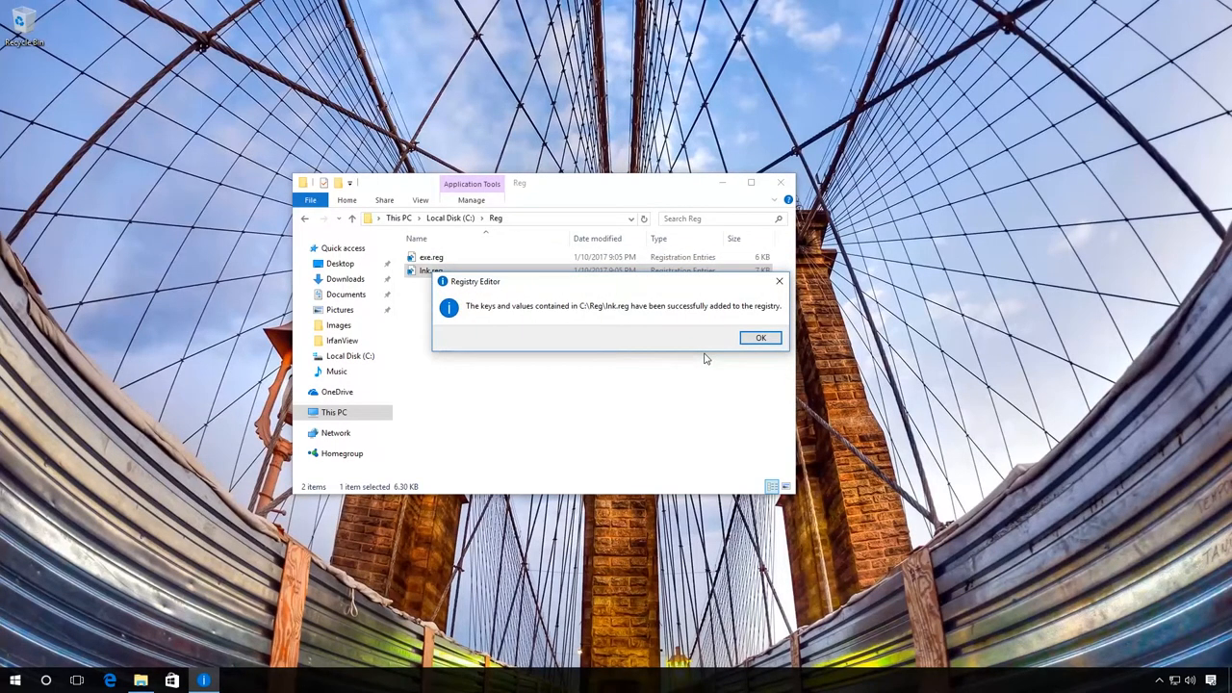
pyautogui.click(760, 338)
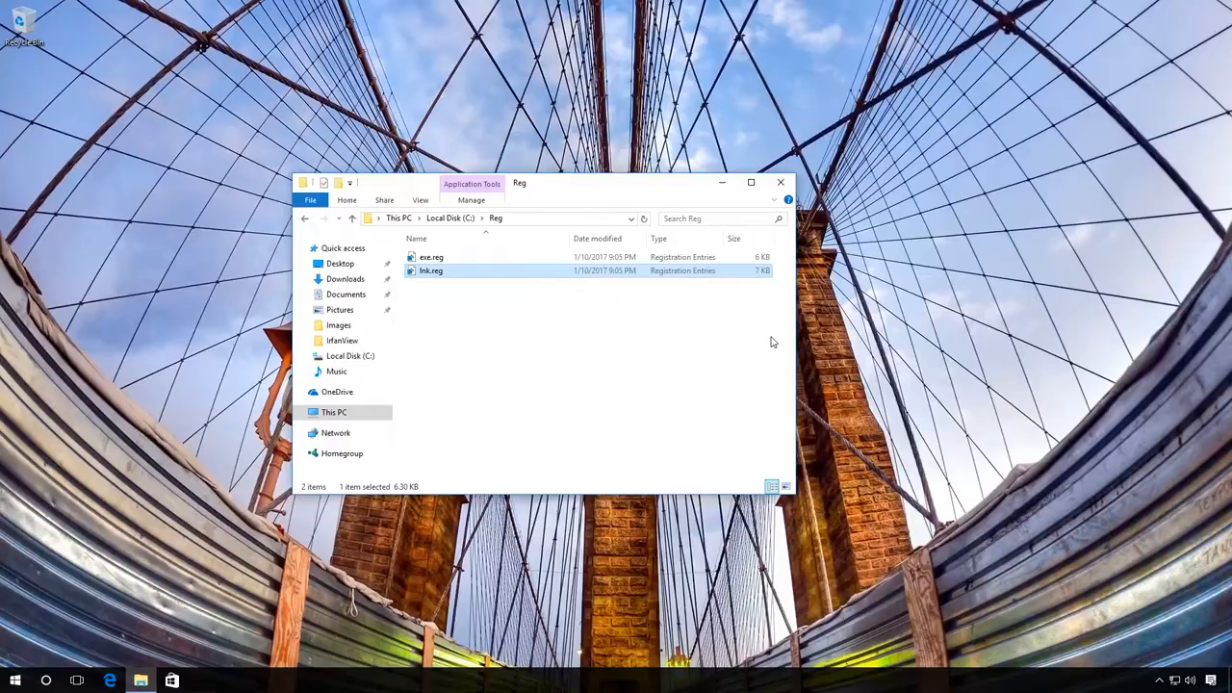
pyautogui.click(780, 182)
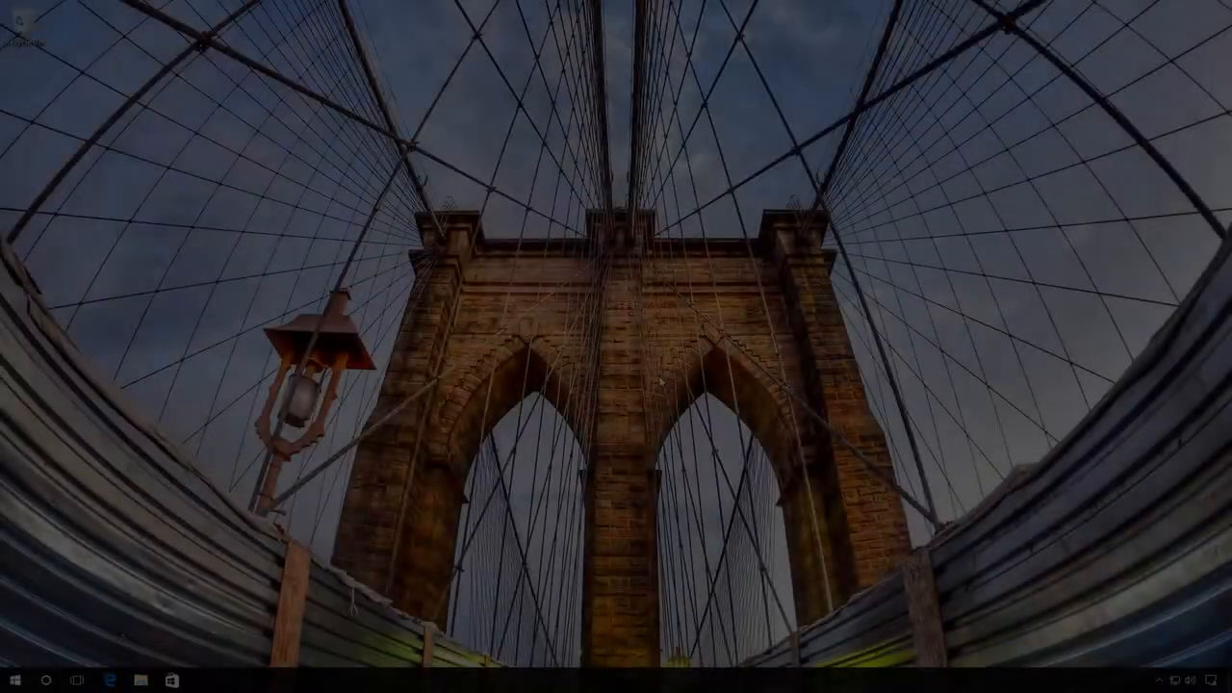